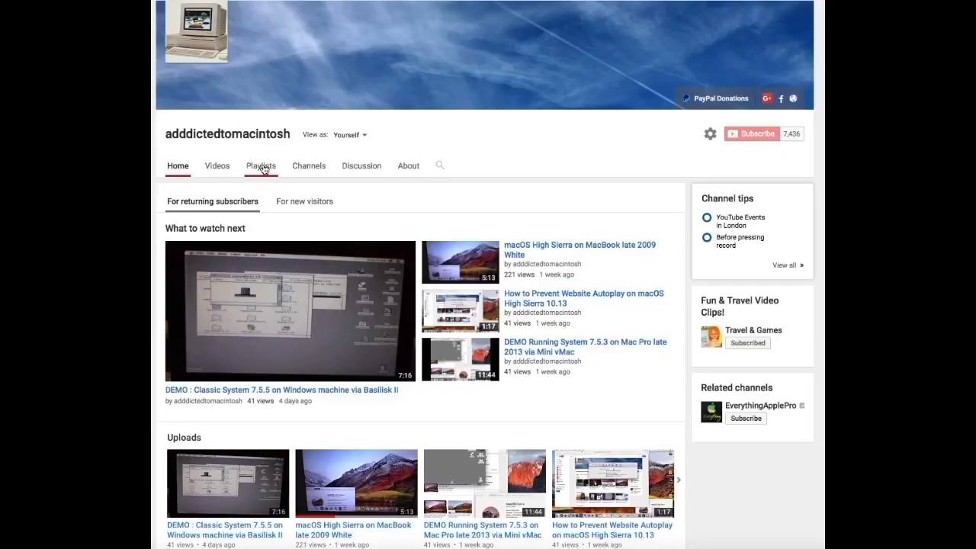
- Switch from the channel's home page to its Playlists page
left_click(260, 165)
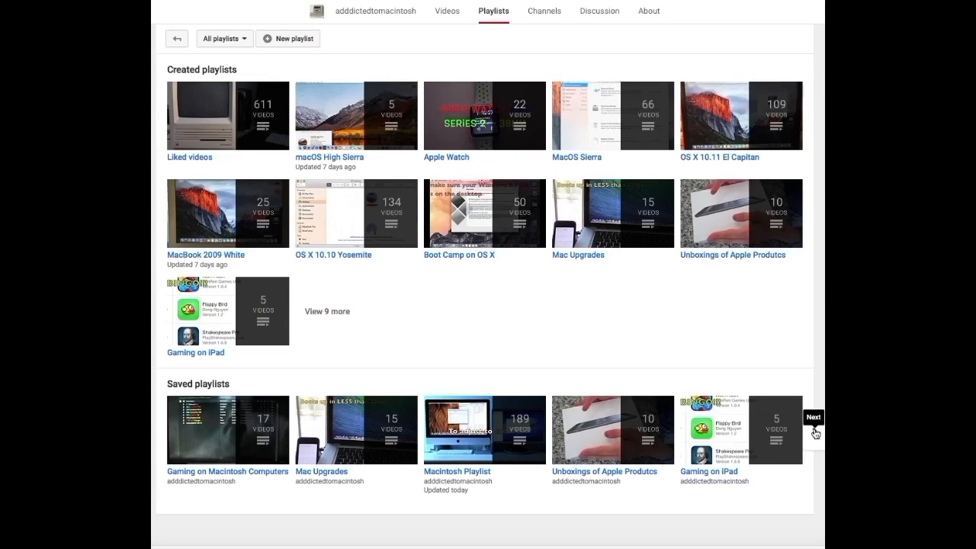
left_click(810, 429)
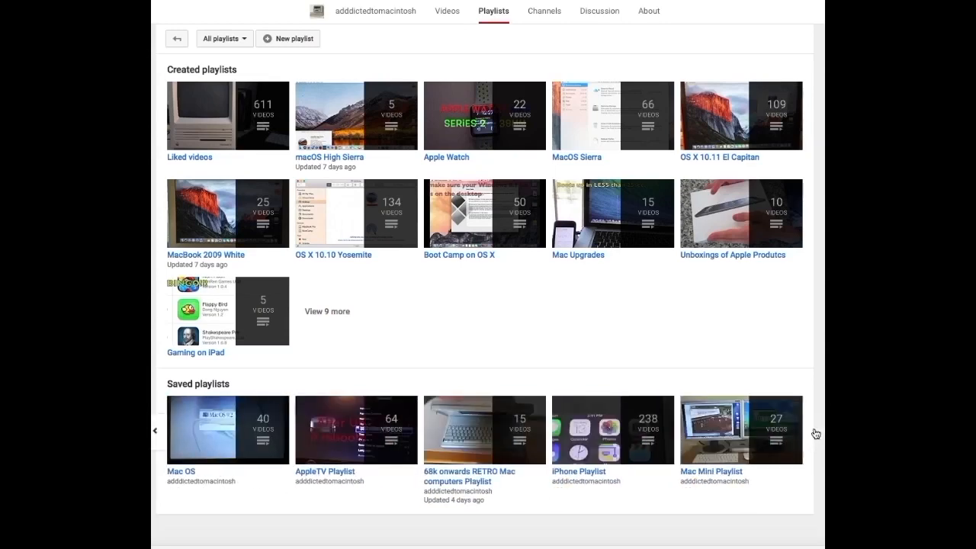
mouse_move(227, 430)
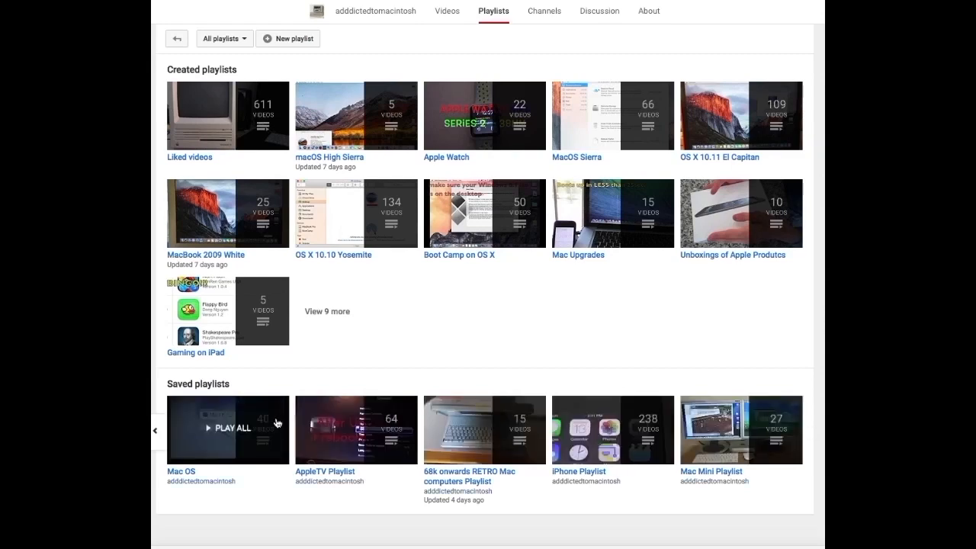
left_click(814, 430)
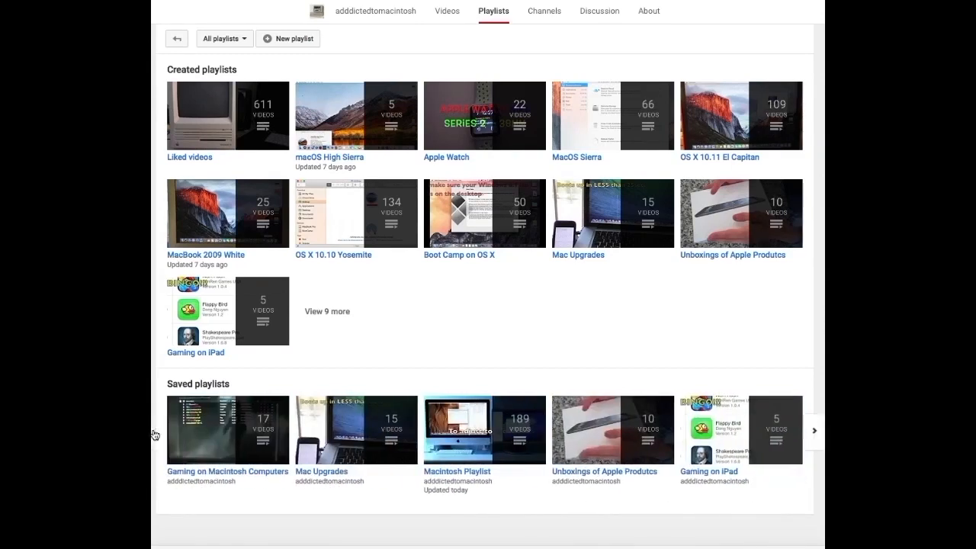
scroll("down", 3)
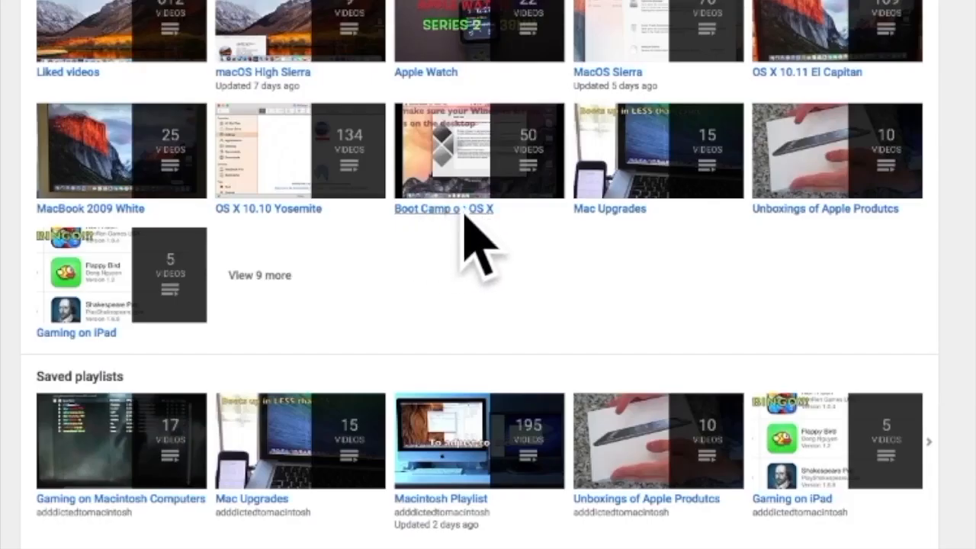
mouse_move(450, 217)
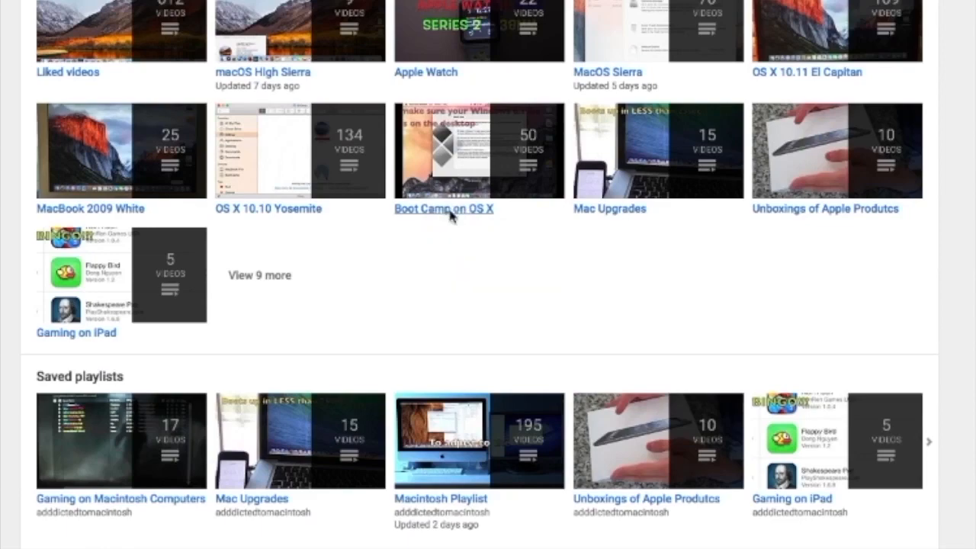
- Browse the Boot Camp on OS X playlist down to its 50th video
left_click(442, 208)
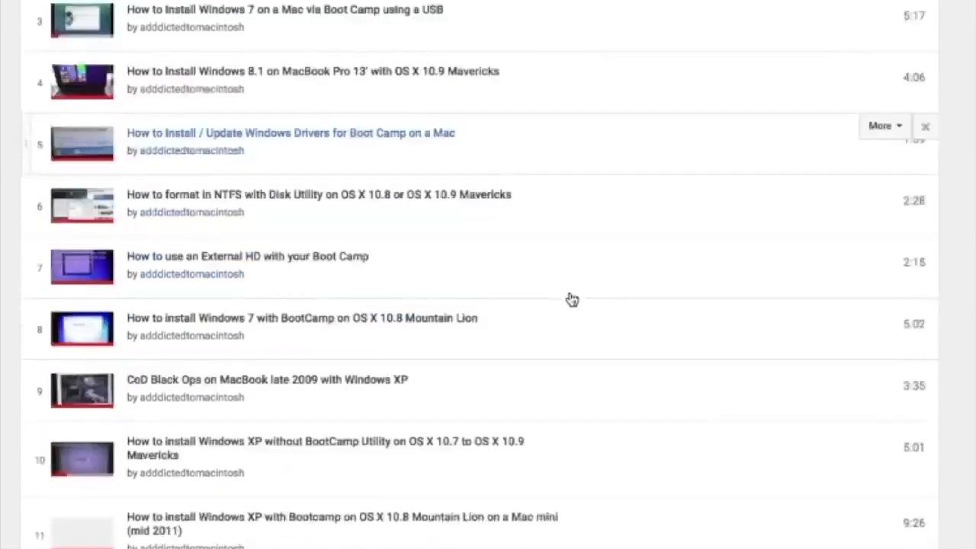
scroll("down", 3)
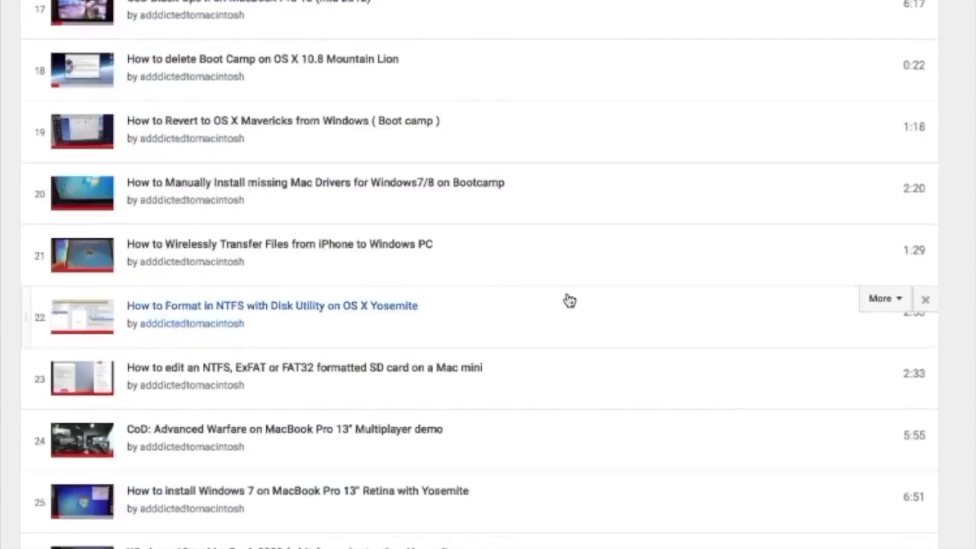
scroll("down", 3)
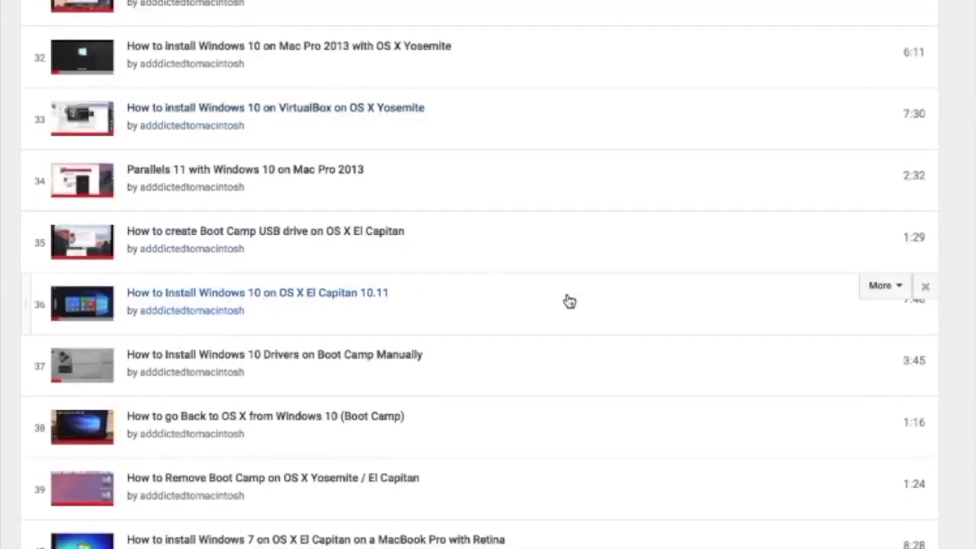
scroll("down", 3)
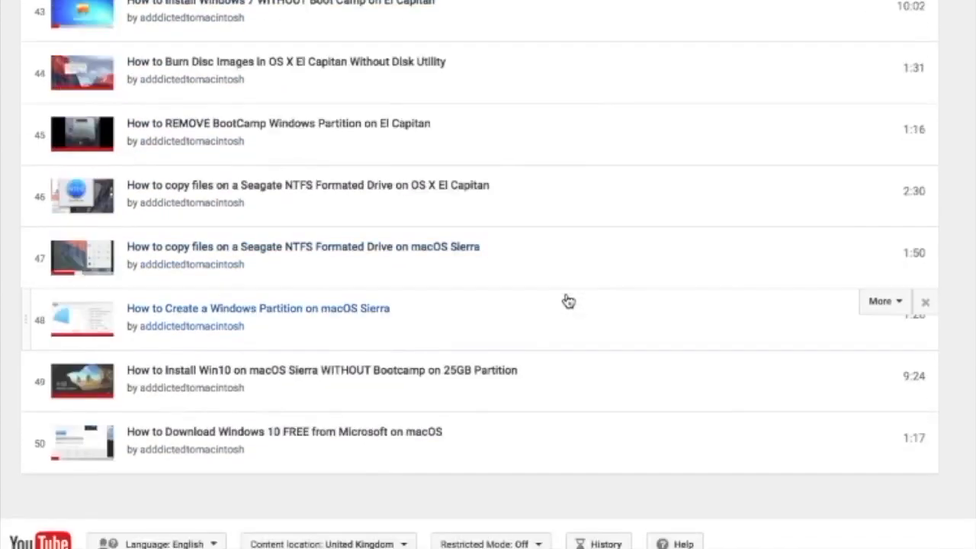
scroll("down", 3)
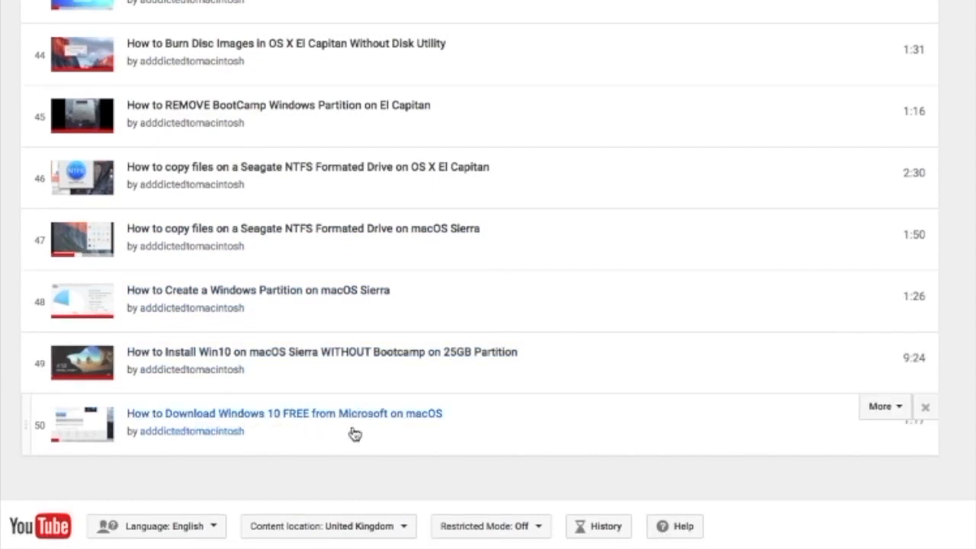
mouse_move(465, 396)
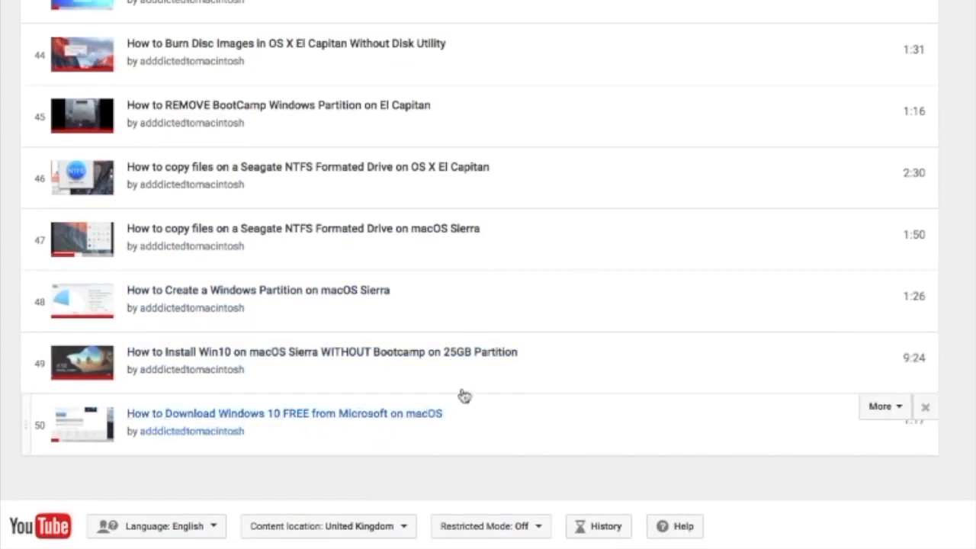
left_click(283, 412)
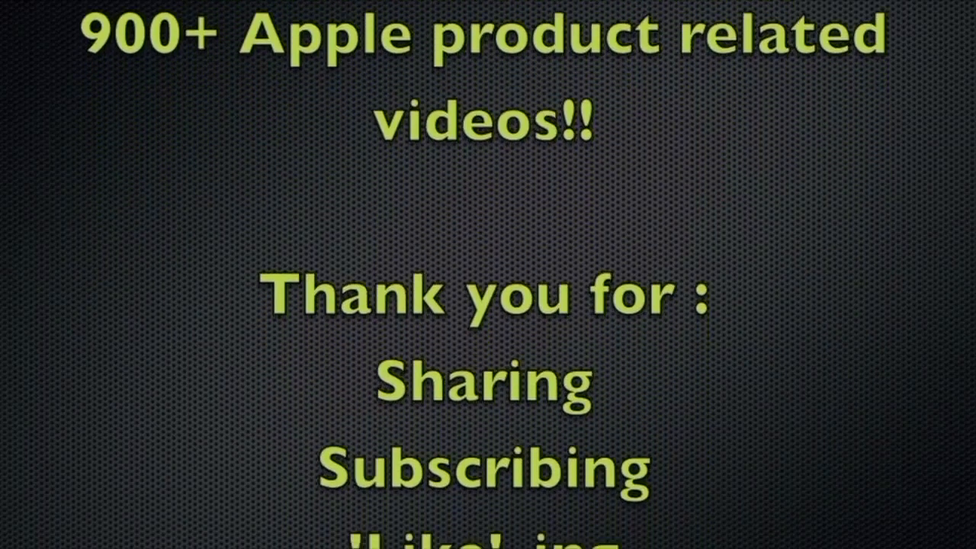
- Scroll the closing thank-you card to list sharing, subscribing, liking and commenting
scroll("down", 3)
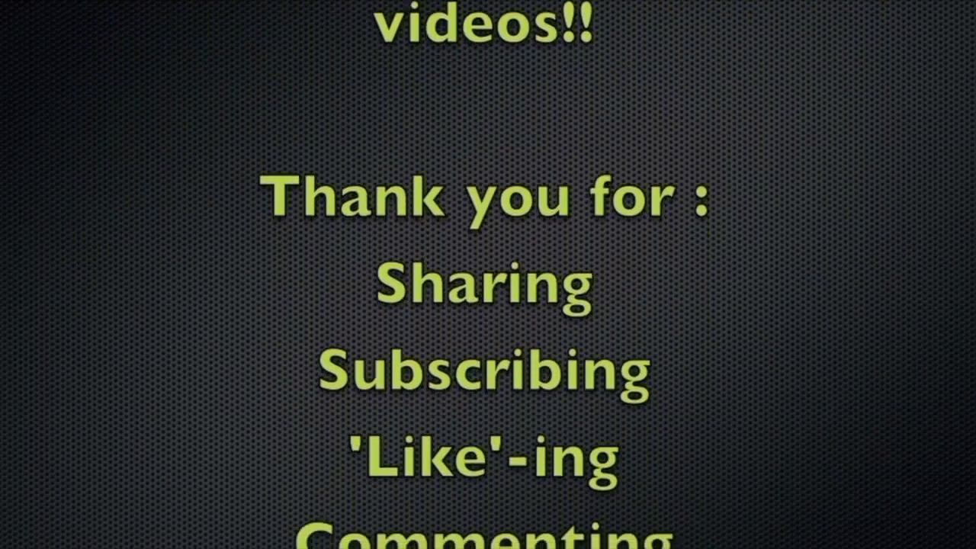